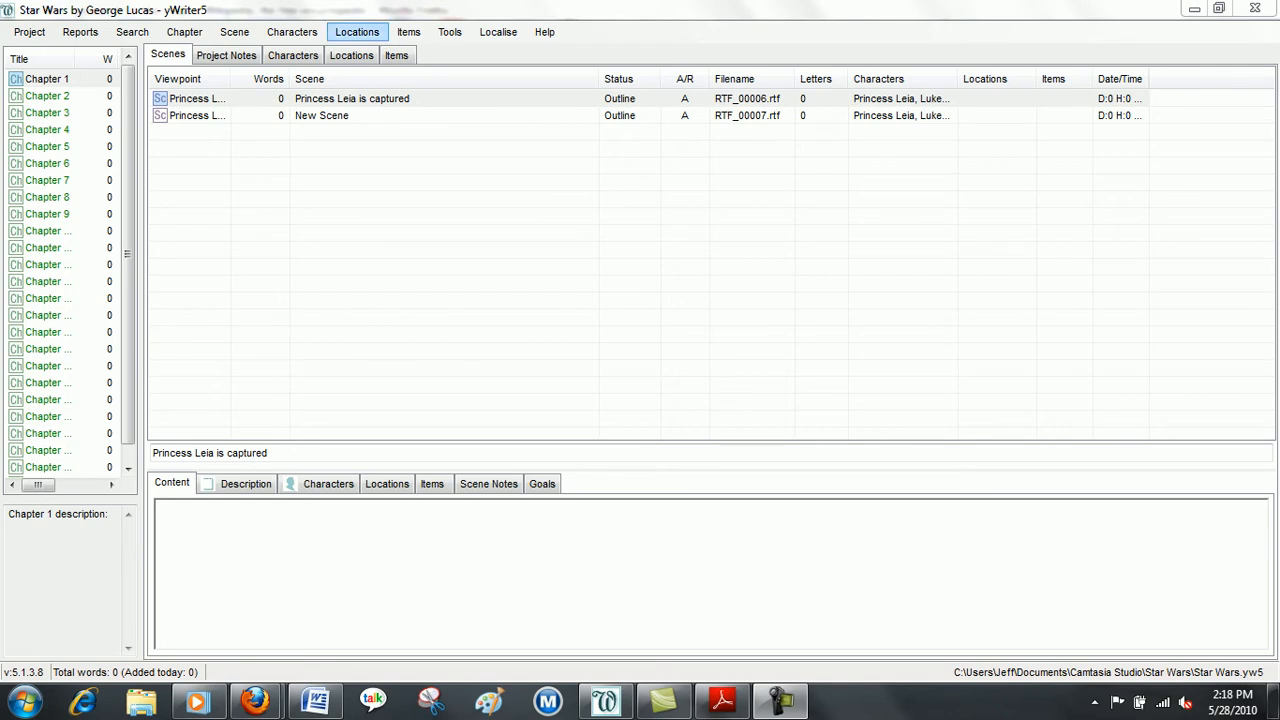
- Add a new location and replace its default name with 'Death Star Space Center'
{"action": "left_click", "coordinate": [356, 32]}
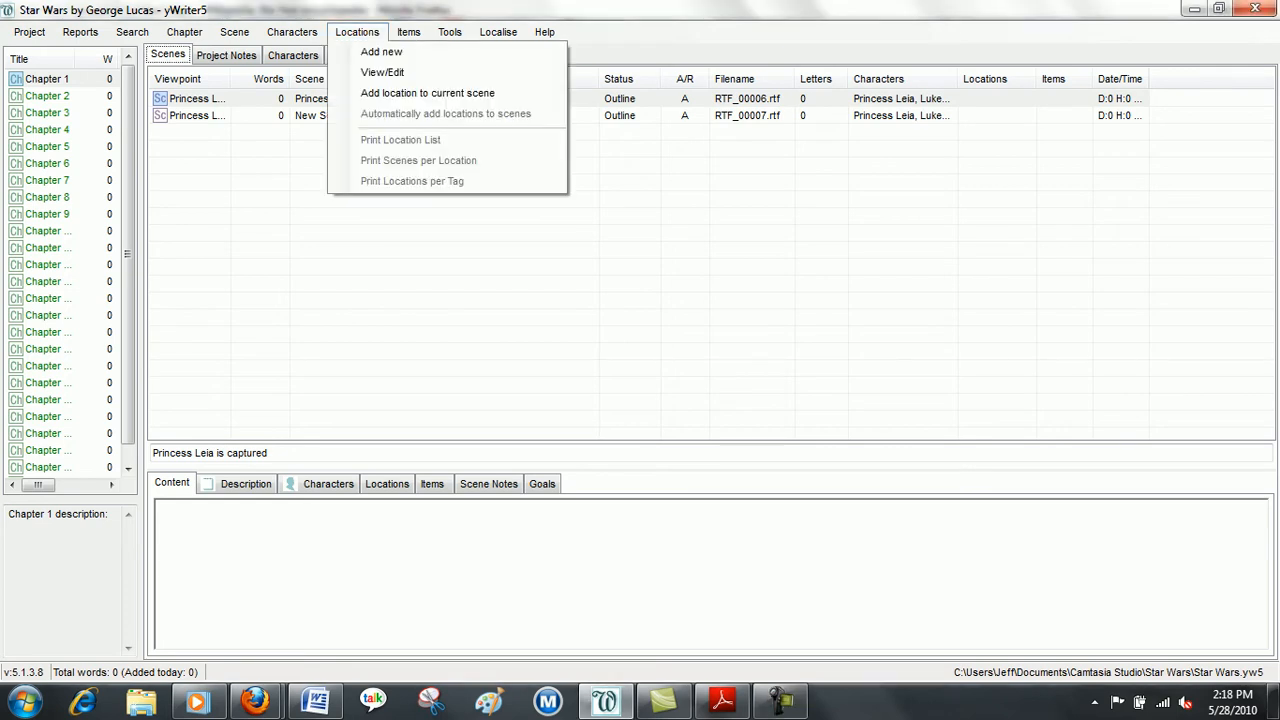
{"action": "left_click", "coordinate": [380, 52]}
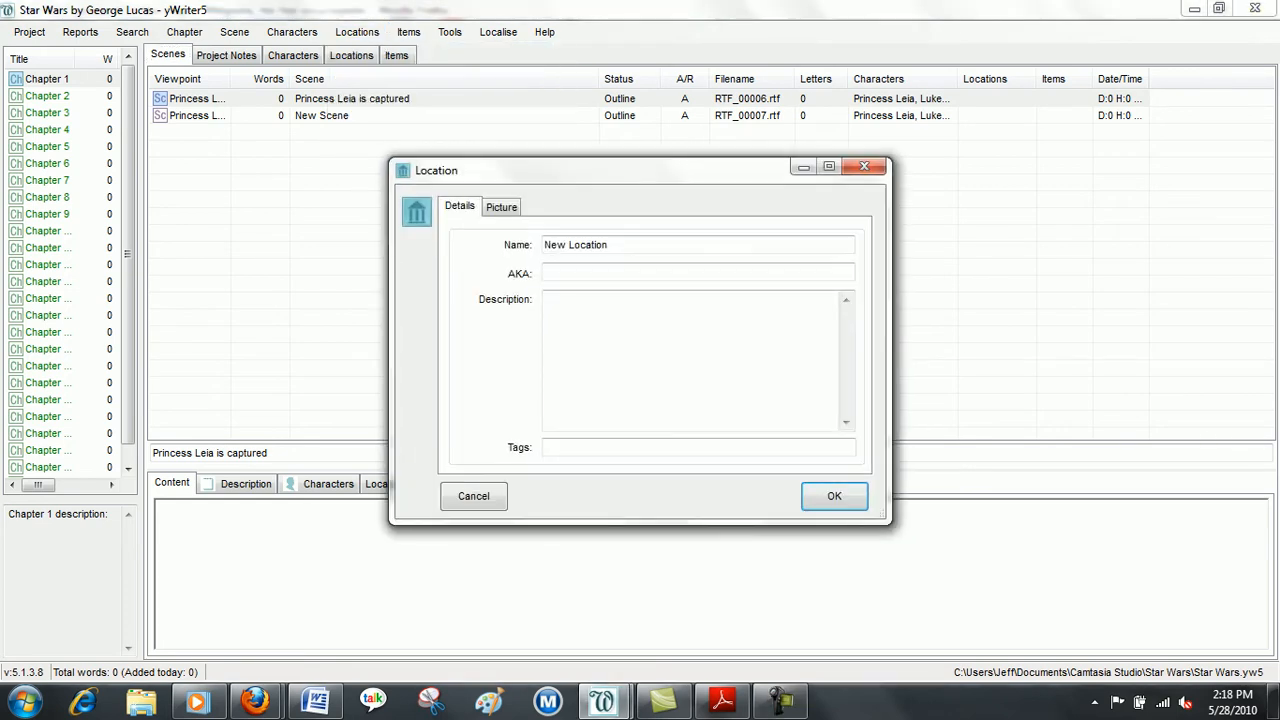
{"action": "double_click", "coordinate": [588, 244]}
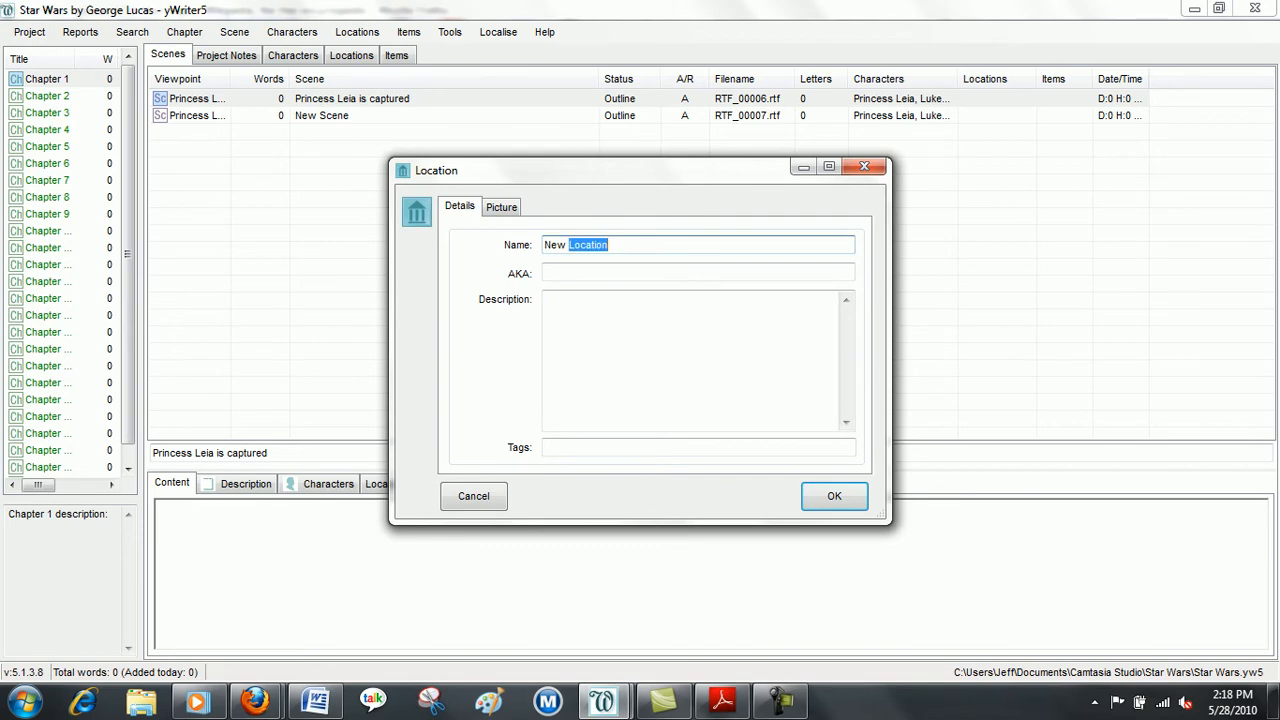
{"action": "key", "text": "Delete"}
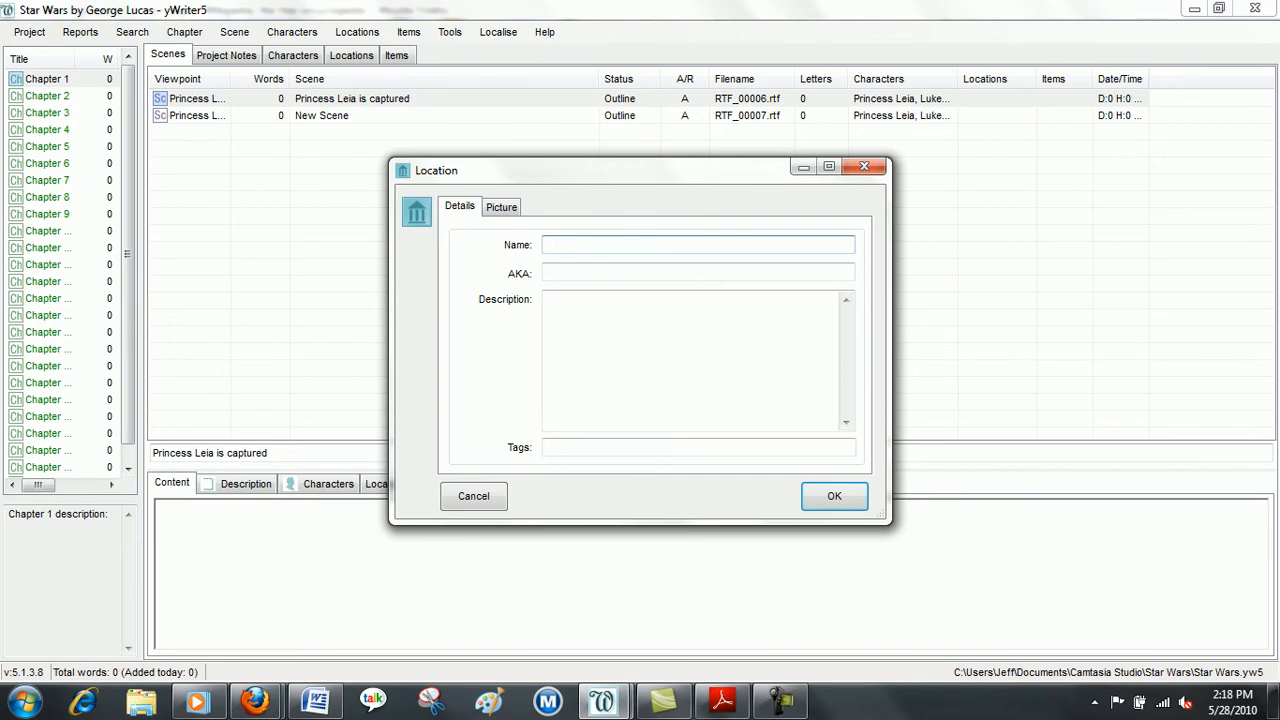
{"action": "type", "text": "Death Star Space"}
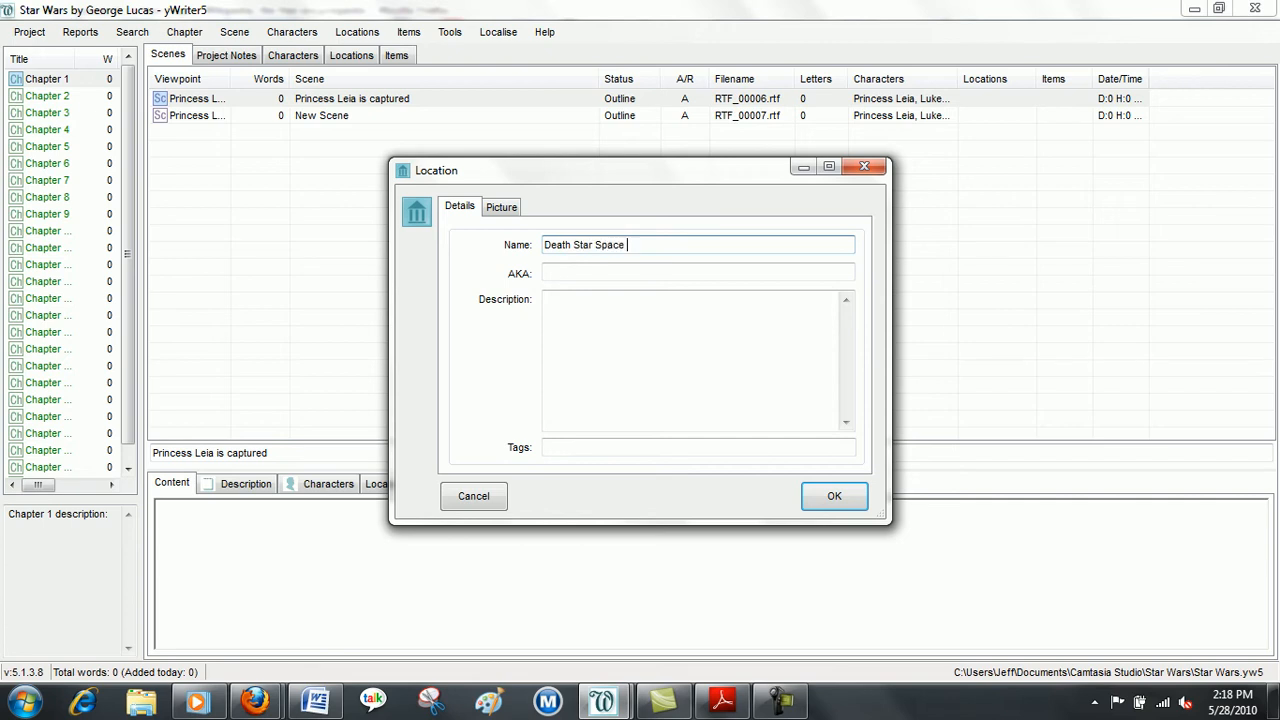
{"action": "type", "text": "Center"}
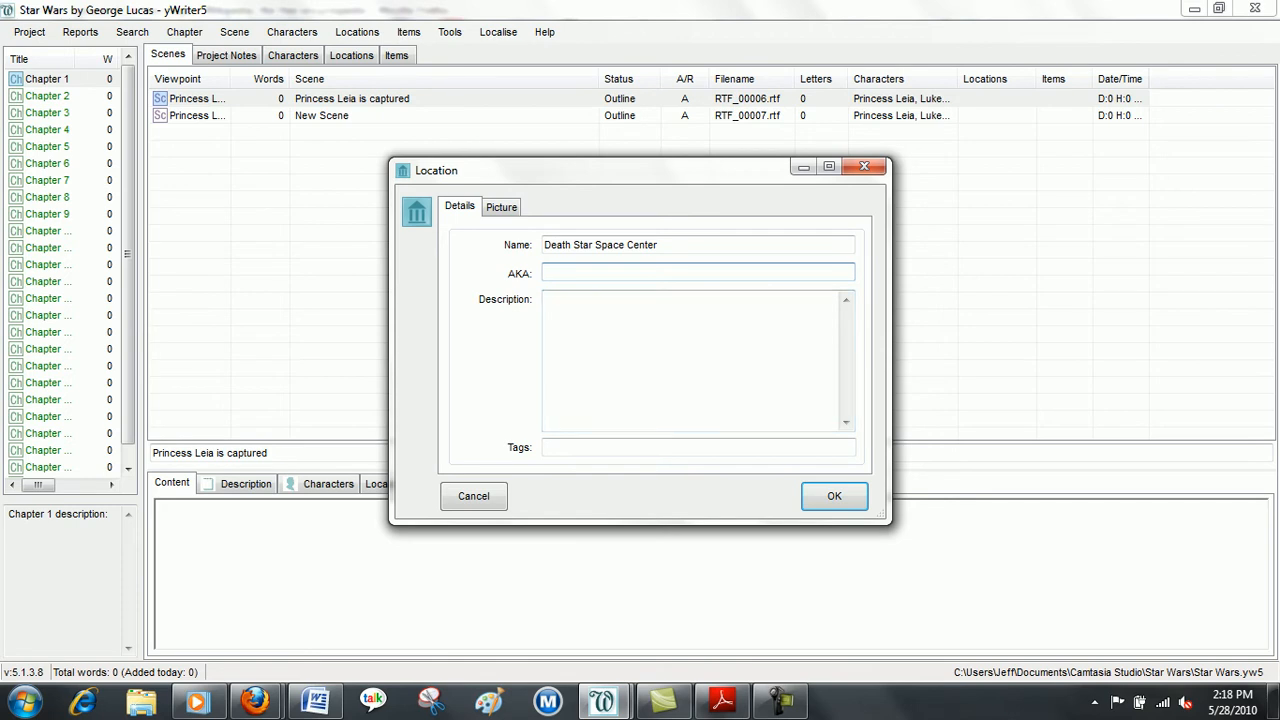
- Show the Picture settings of the Death Star Space Center location
{"action": "left_click", "coordinate": [500, 206]}
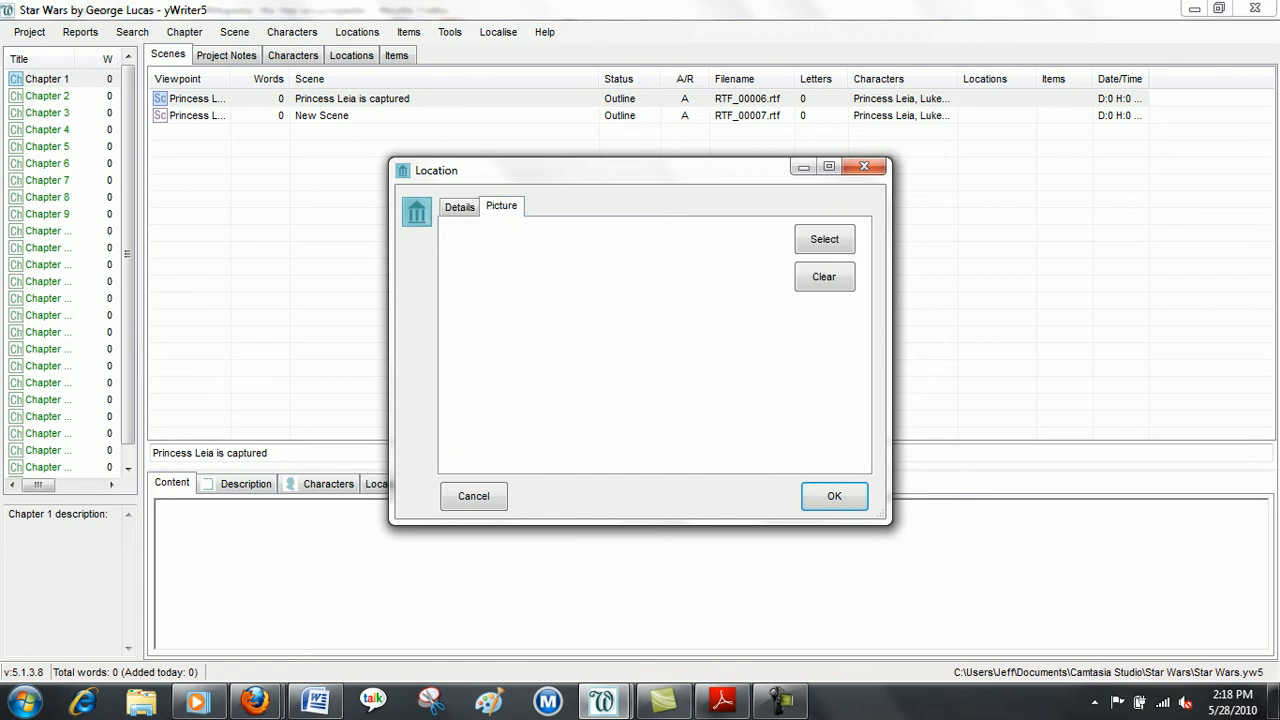
{"action": "mouse_move", "coordinate": [824, 240]}
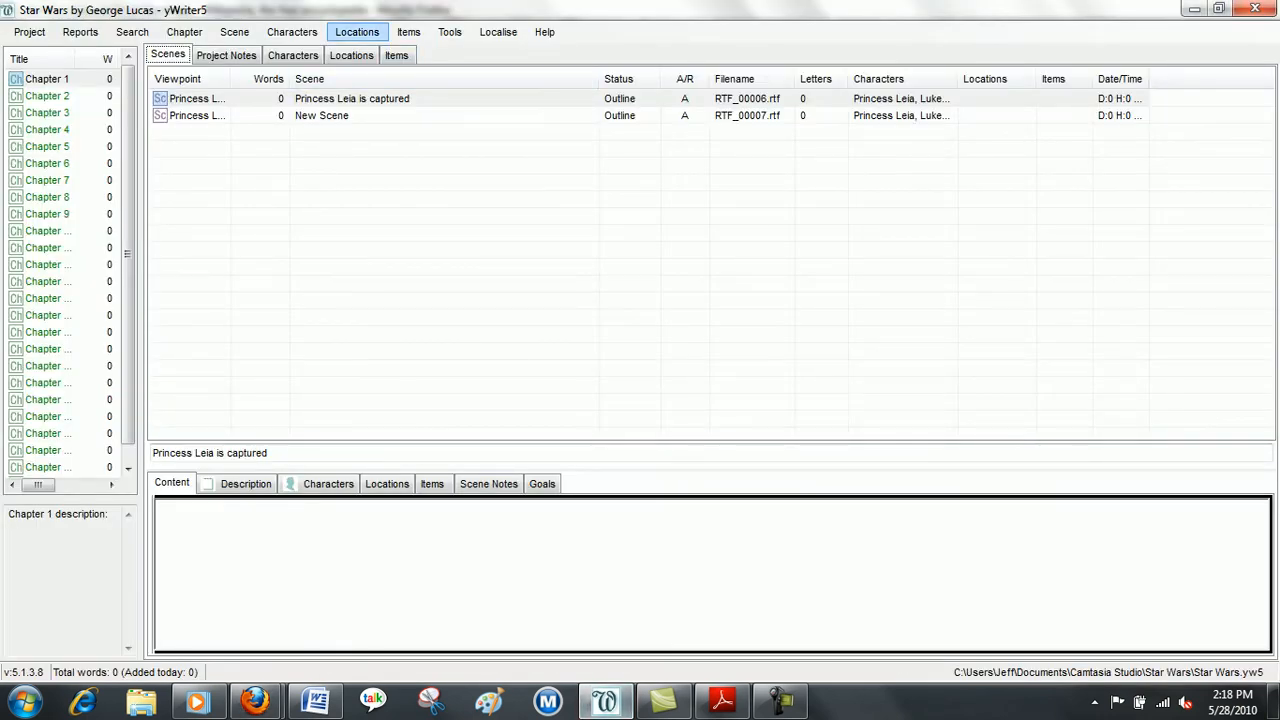
- Add a new item keeping the default name 'New Item', check its Picture settings and save it
{"action": "left_click", "coordinate": [408, 32]}
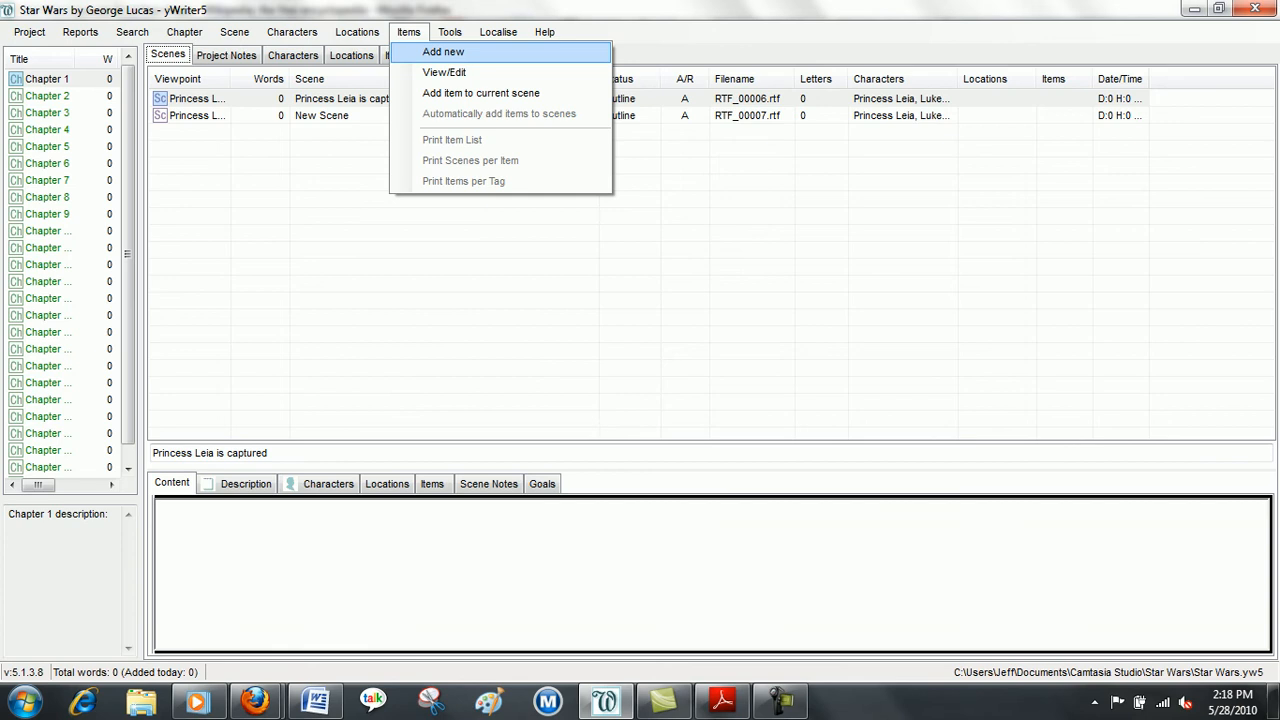
{"action": "left_click", "coordinate": [442, 52]}
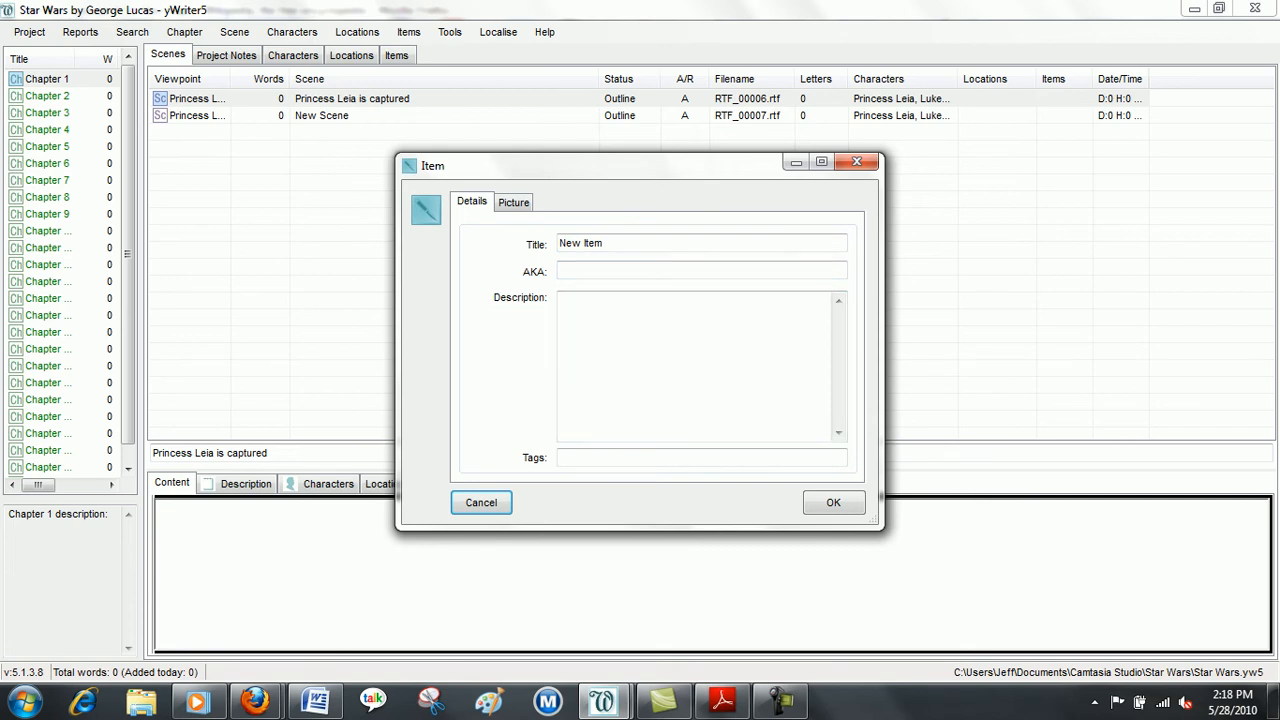
{"action": "left_click", "coordinate": [512, 200]}
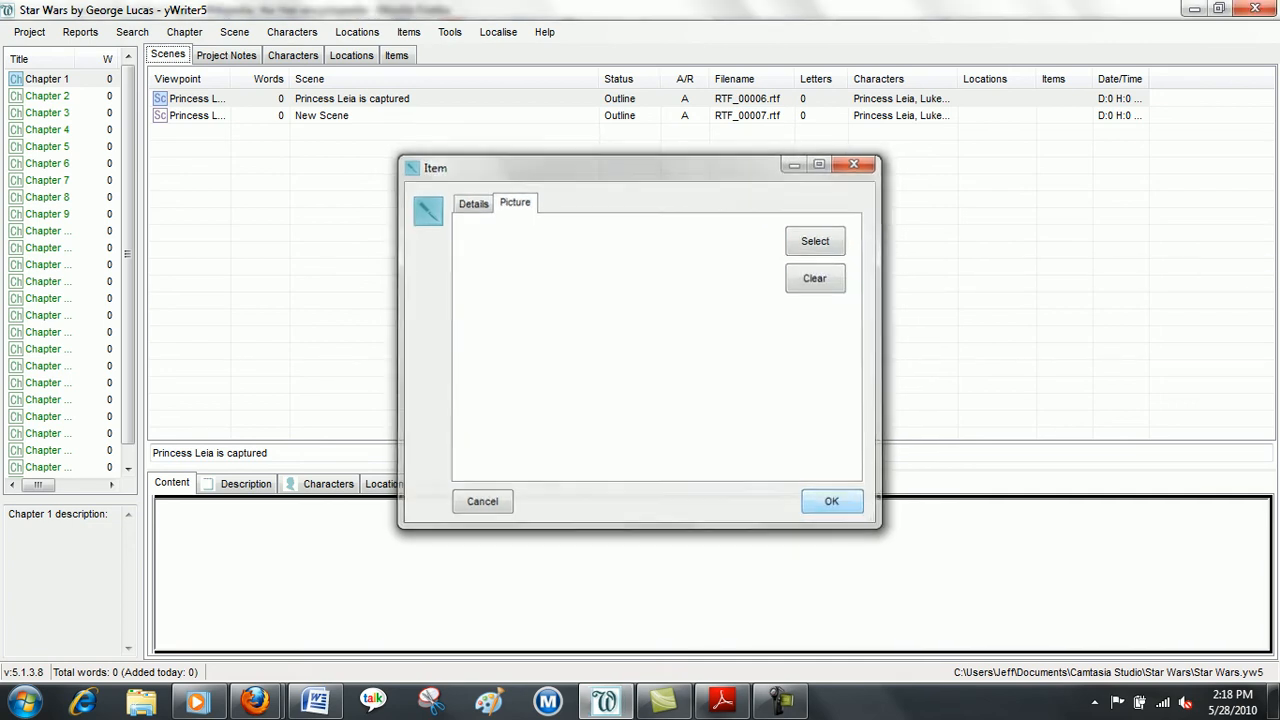
{"action": "left_click", "coordinate": [832, 500]}
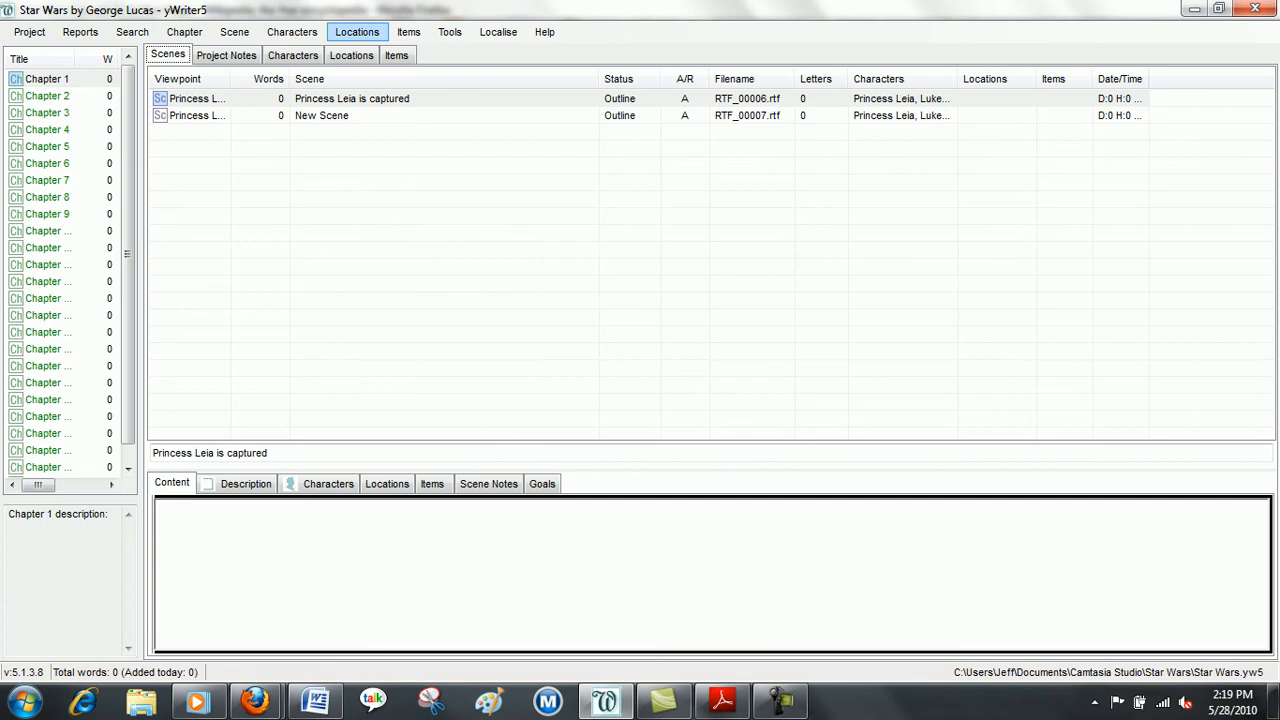
- Show the All locations list with Death Star Space Center, the items list with New Item, then locations again
{"action": "left_click", "coordinate": [356, 32]}
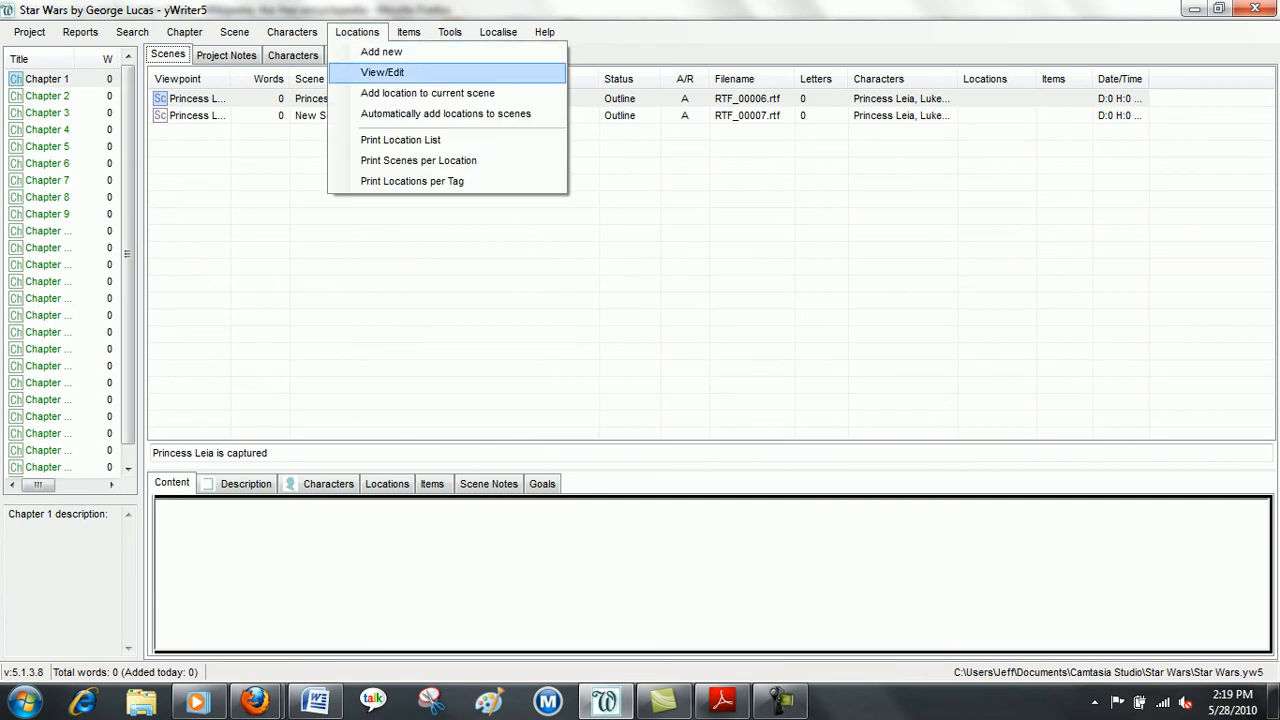
{"action": "left_click", "coordinate": [382, 72]}
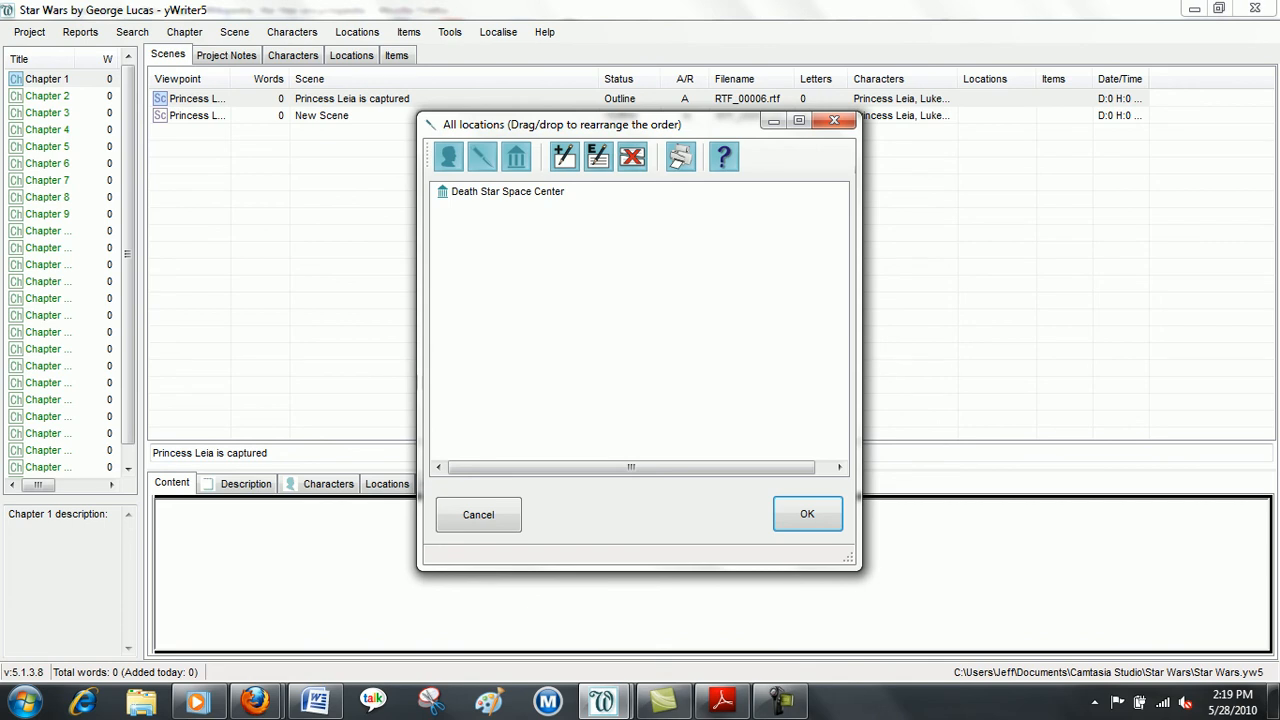
{"action": "mouse_move", "coordinate": [448, 156]}
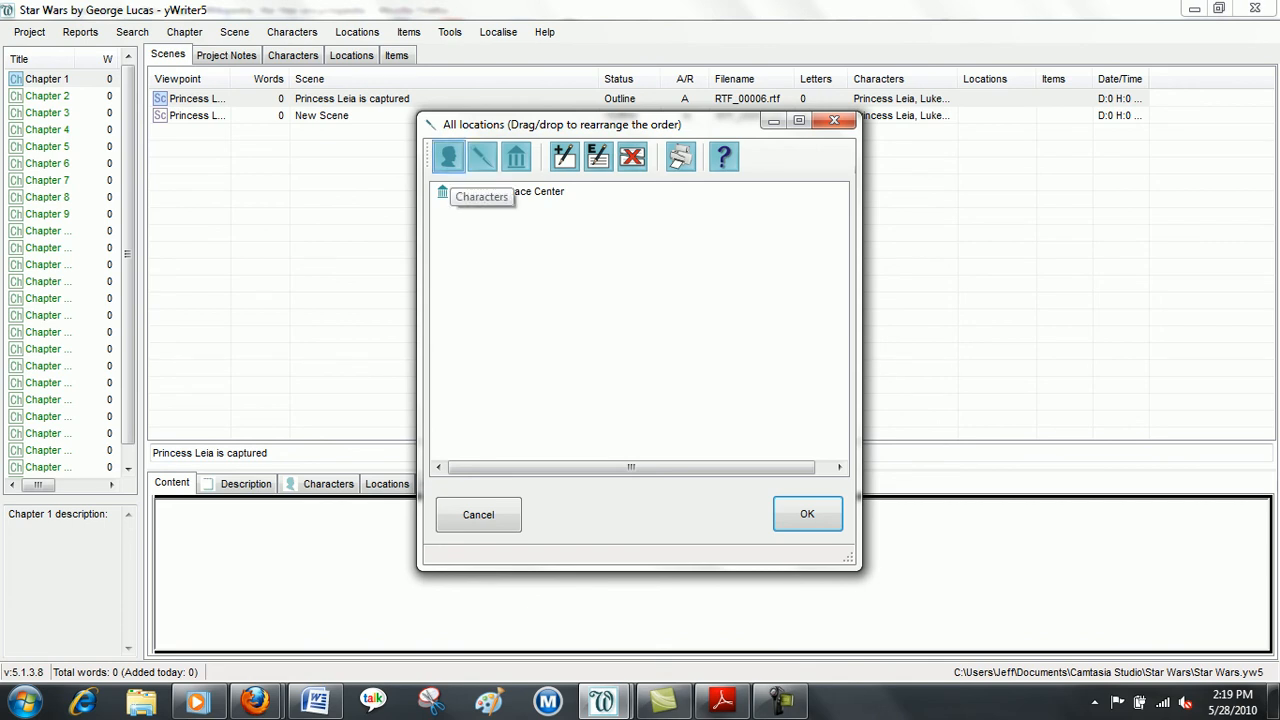
{"action": "left_click", "coordinate": [448, 156]}
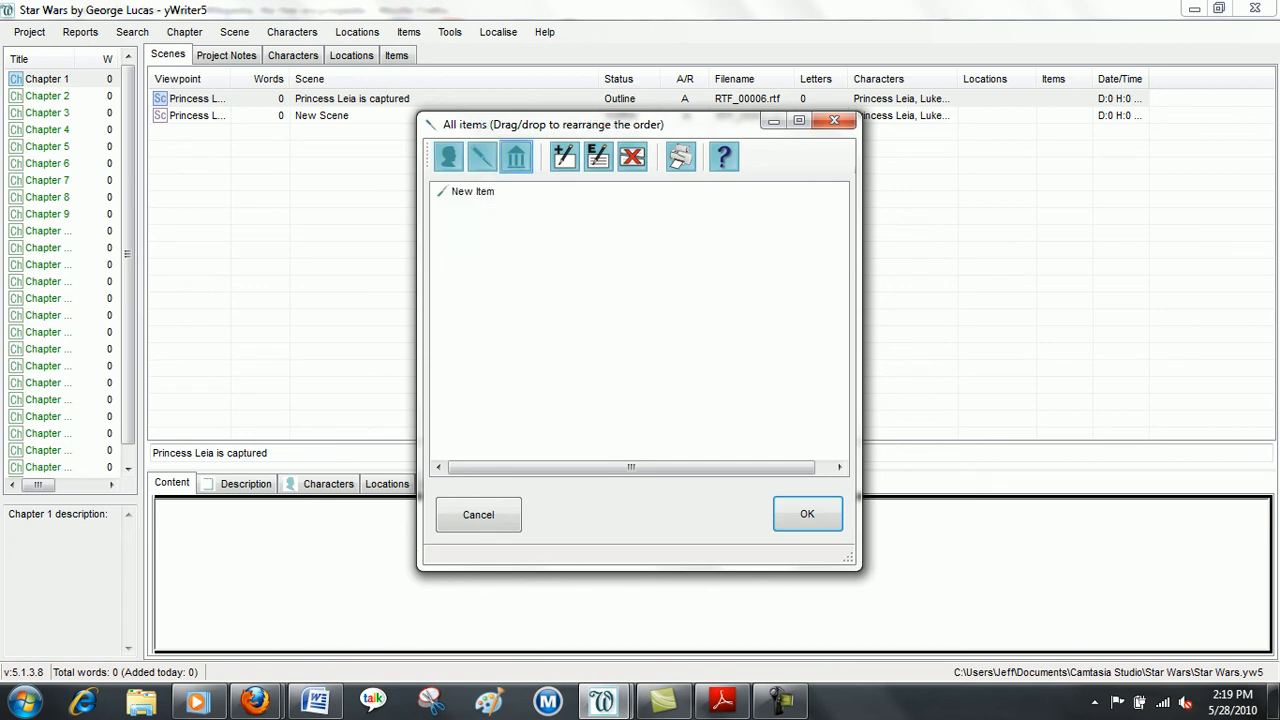
{"action": "left_click", "coordinate": [516, 156]}
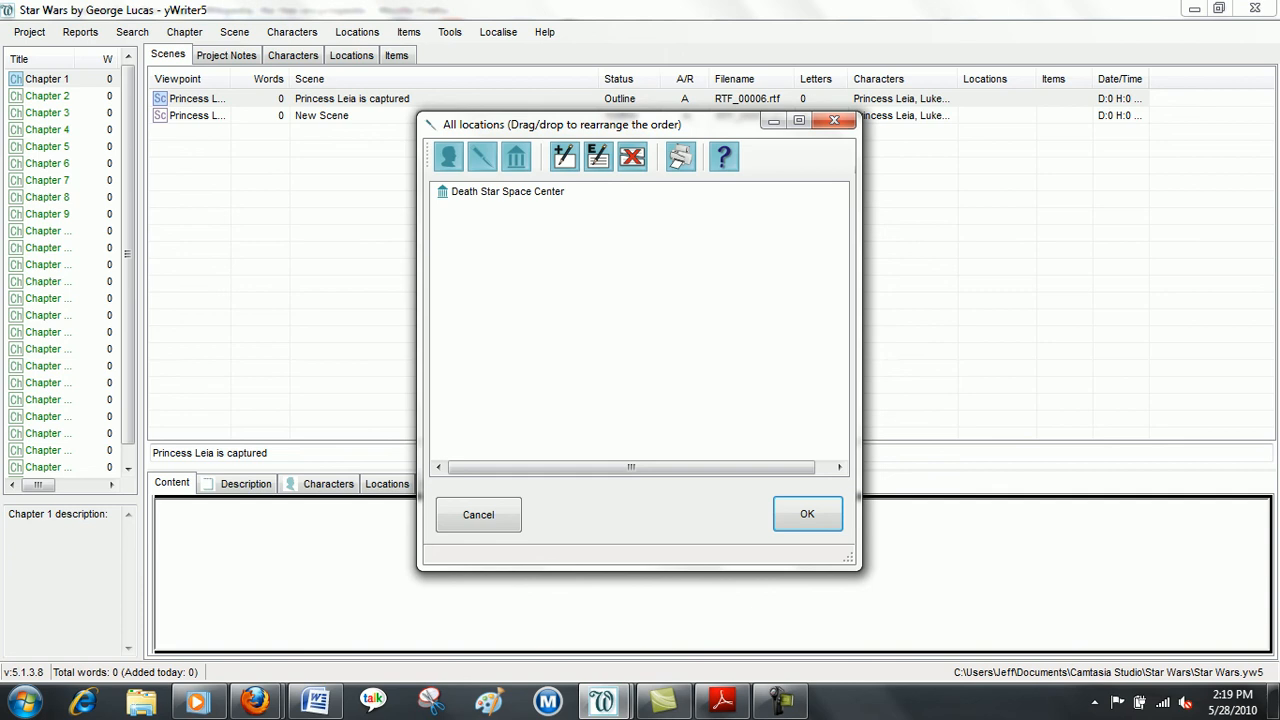